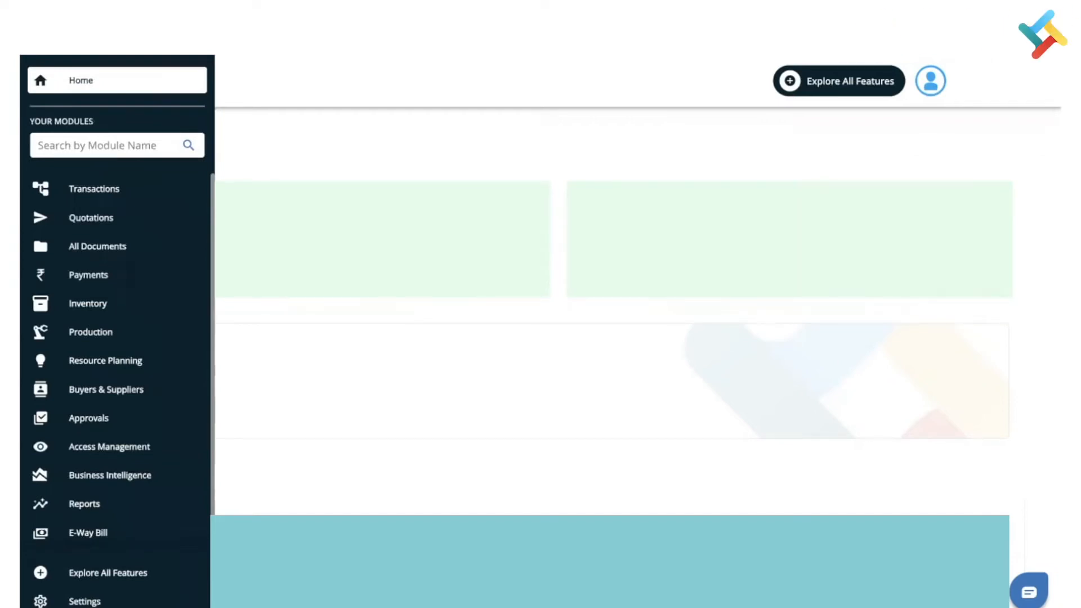
Go to the Settings page showing the Main billing address in Mumbai, Maharashtra
click(84, 600)
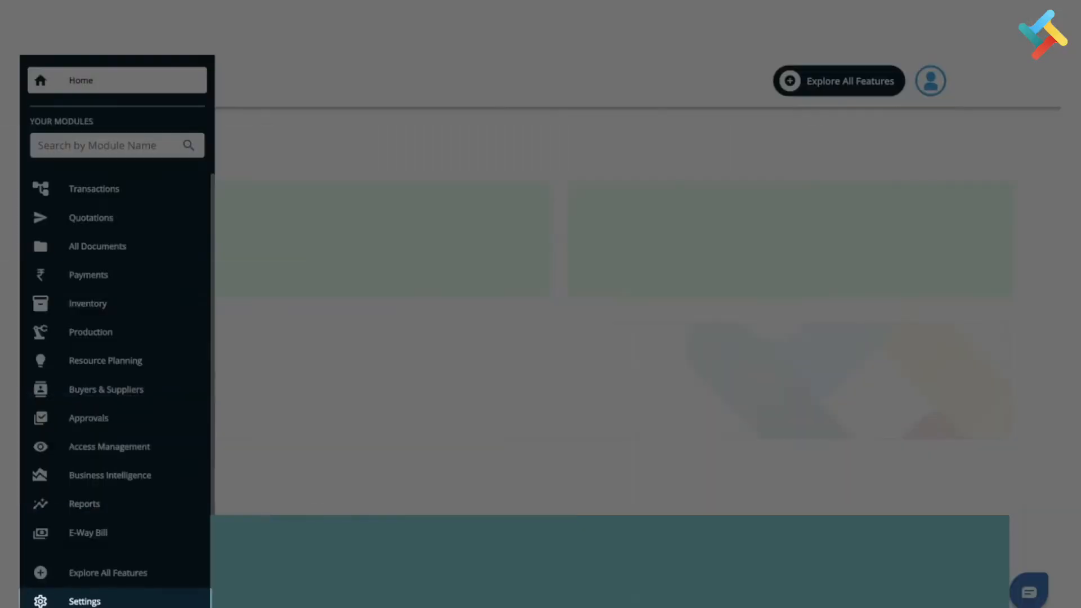
click(84, 600)
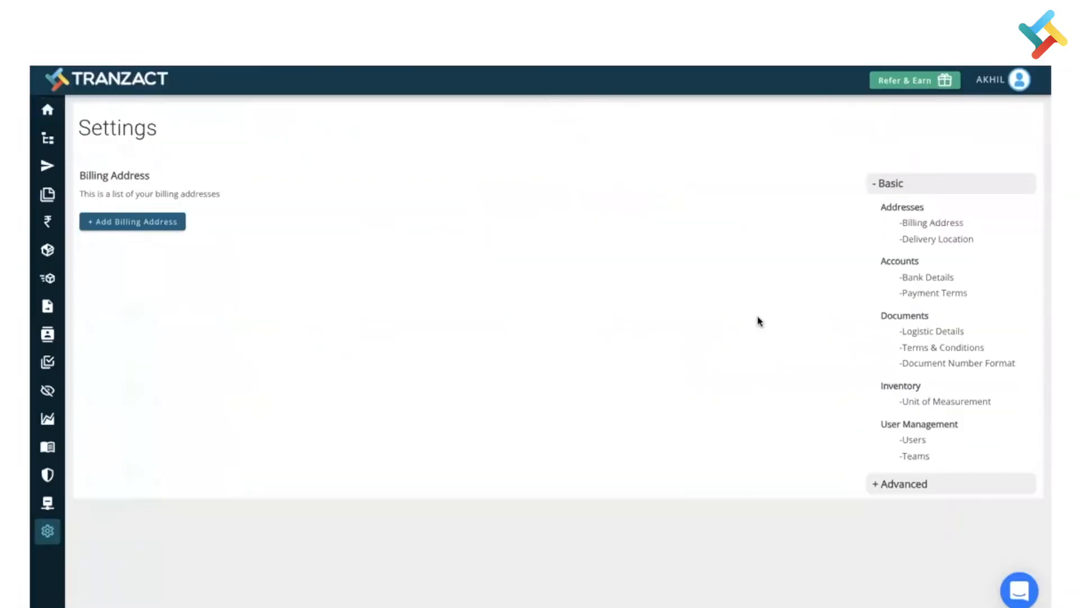
click(132, 222)
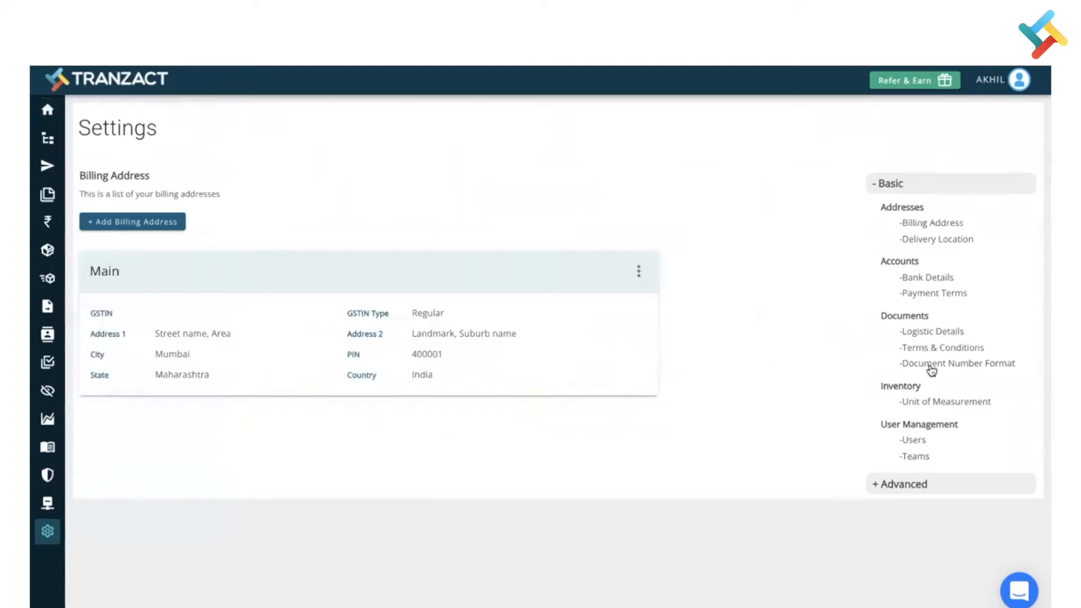
Show the Document Number Format list with six Purchase Order series and one Service Order series
click(958, 363)
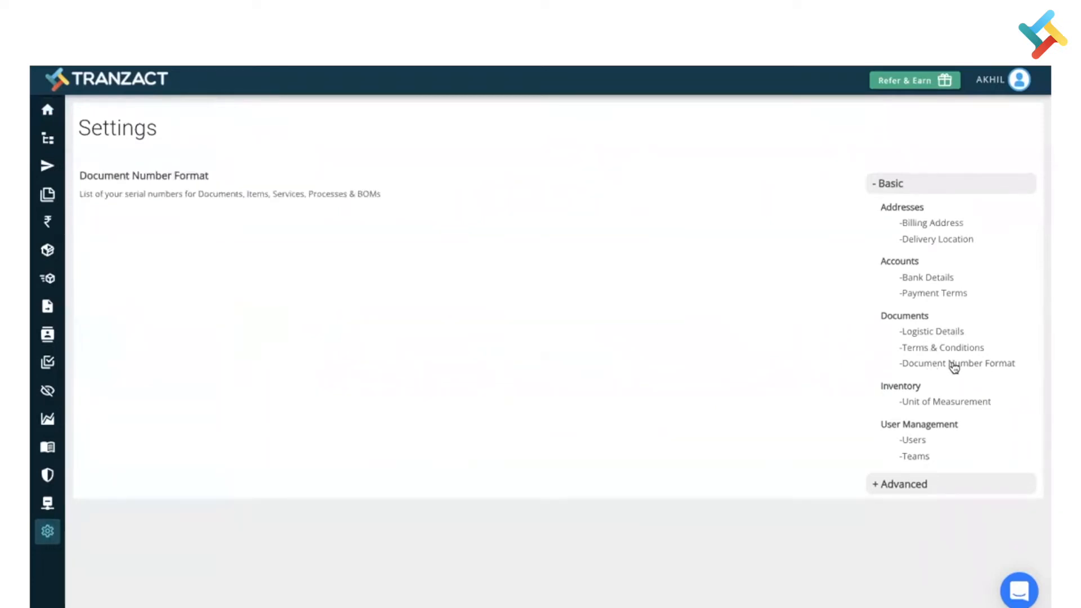
click(957, 363)
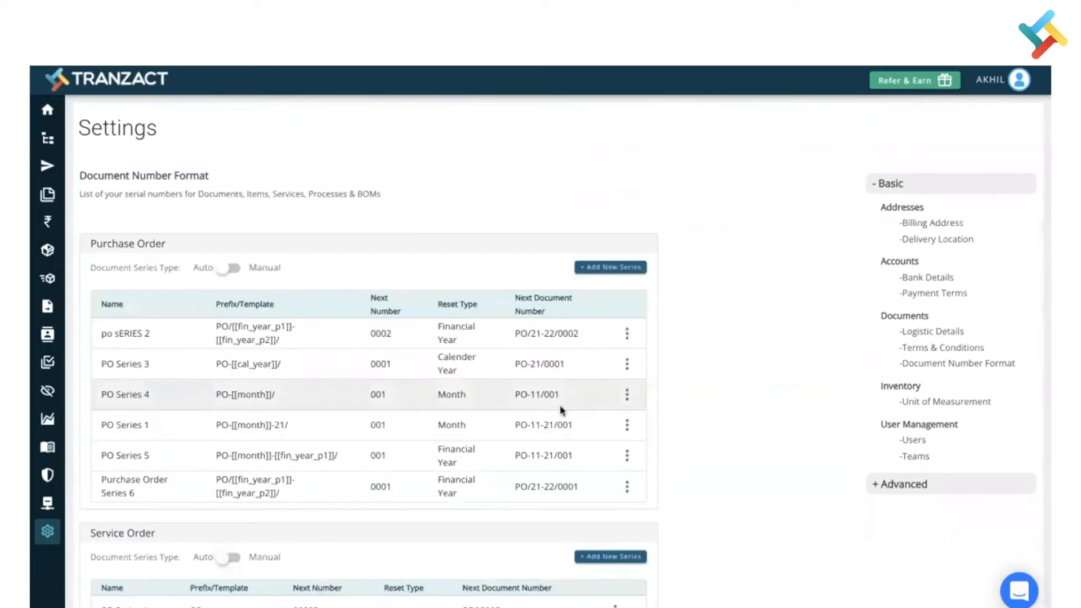
scroll(down, 3)
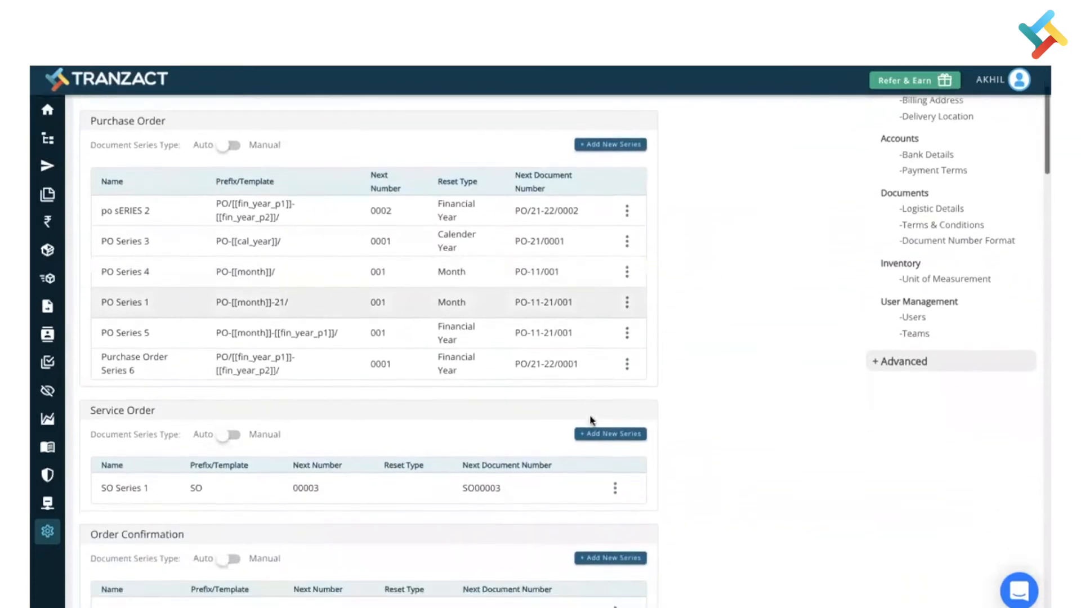
scroll(down, 3)
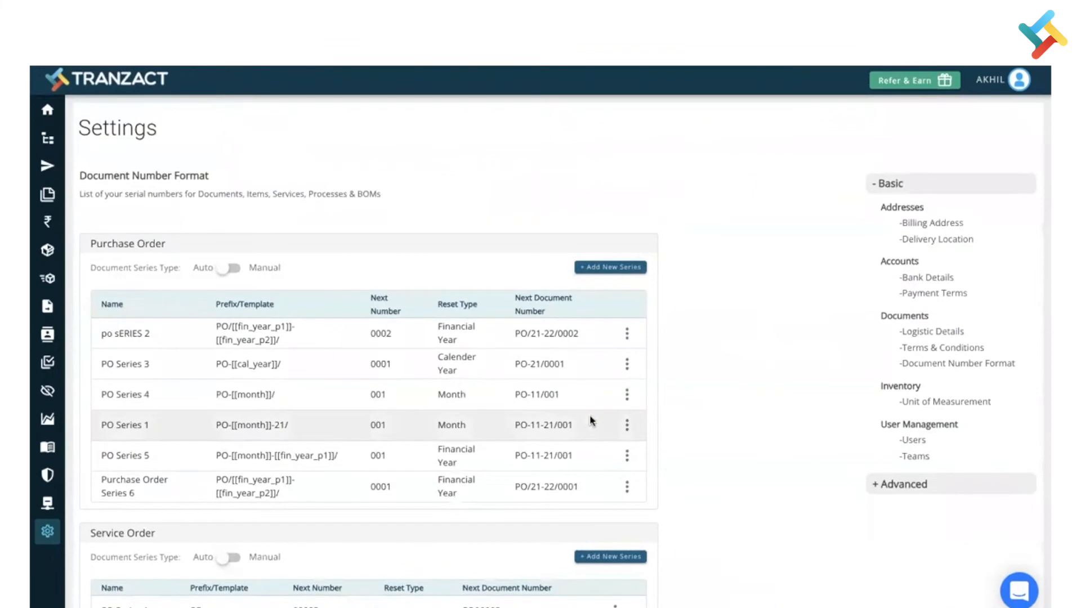
Add a new Purchase Order series named 'Purchase Order Series 7'
click(609, 266)
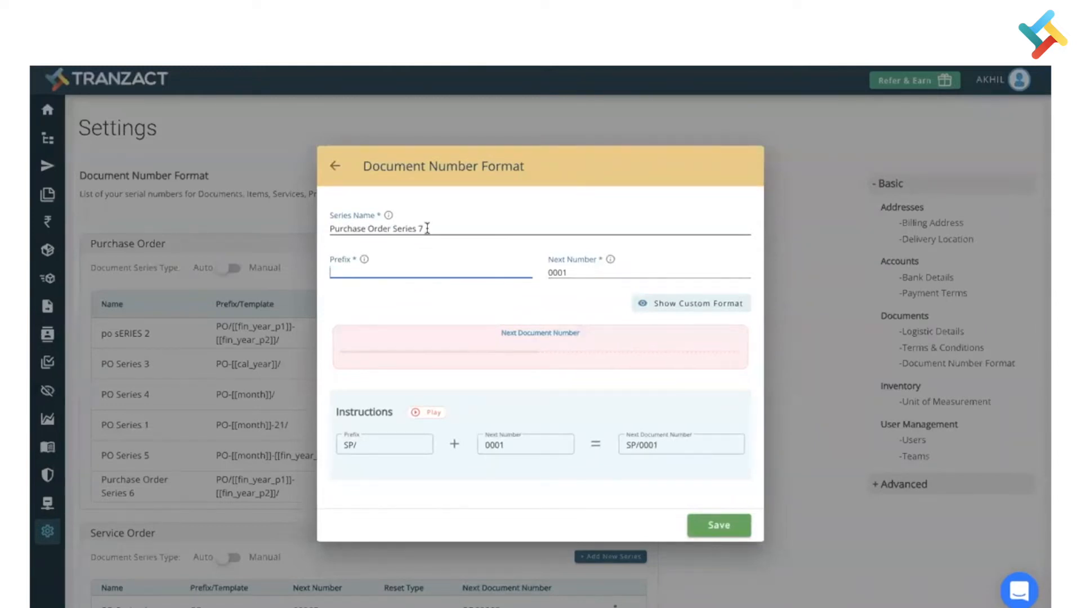
key(Backspace)
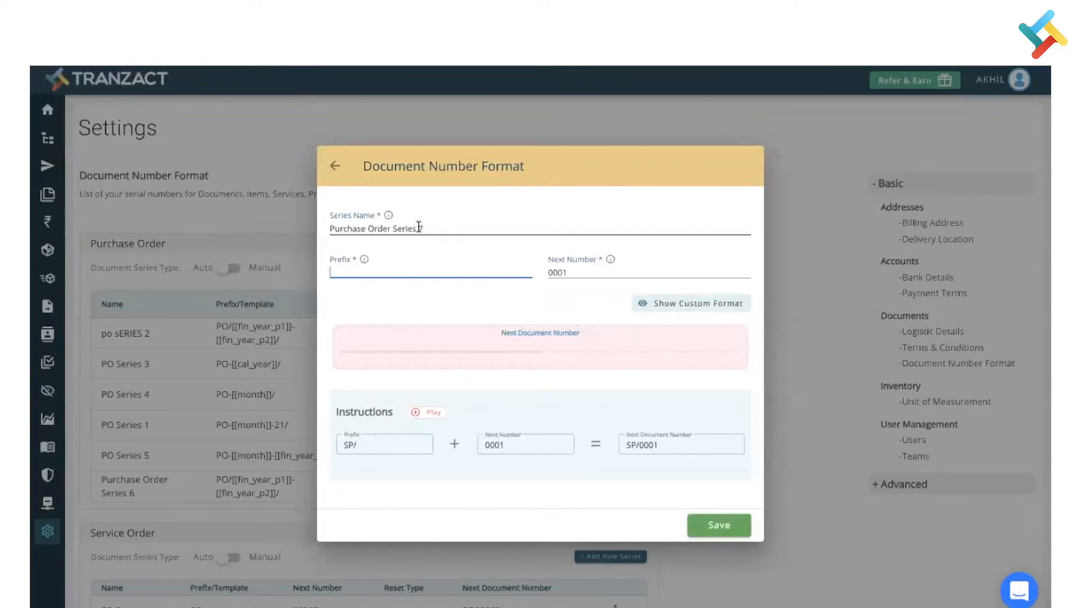
text(7)
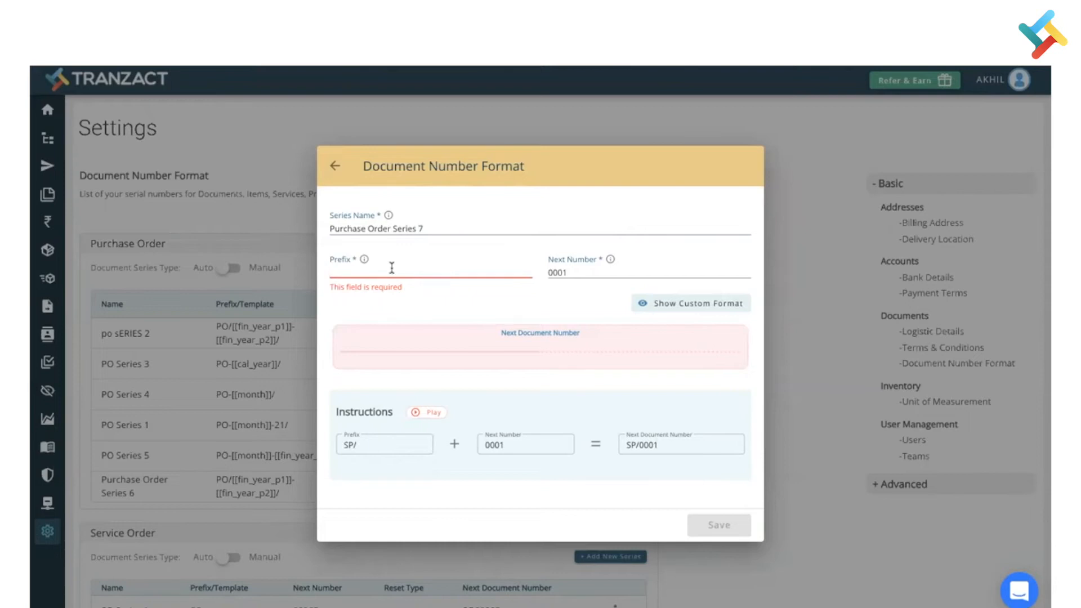
Set the series prefix to 'PO/' and clear the default next number 0001
text(P)
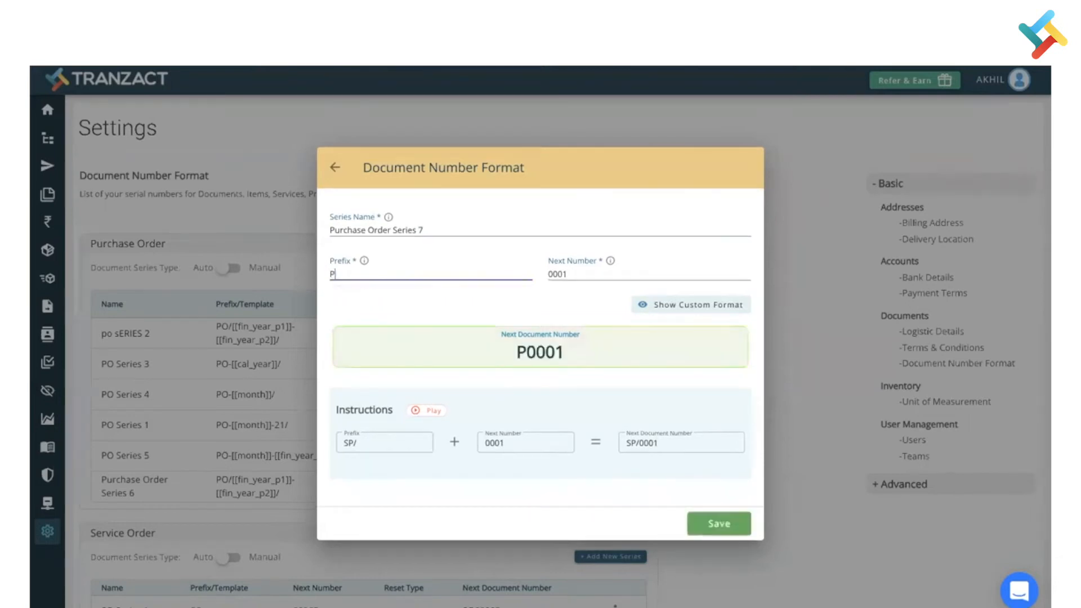
text(O/)
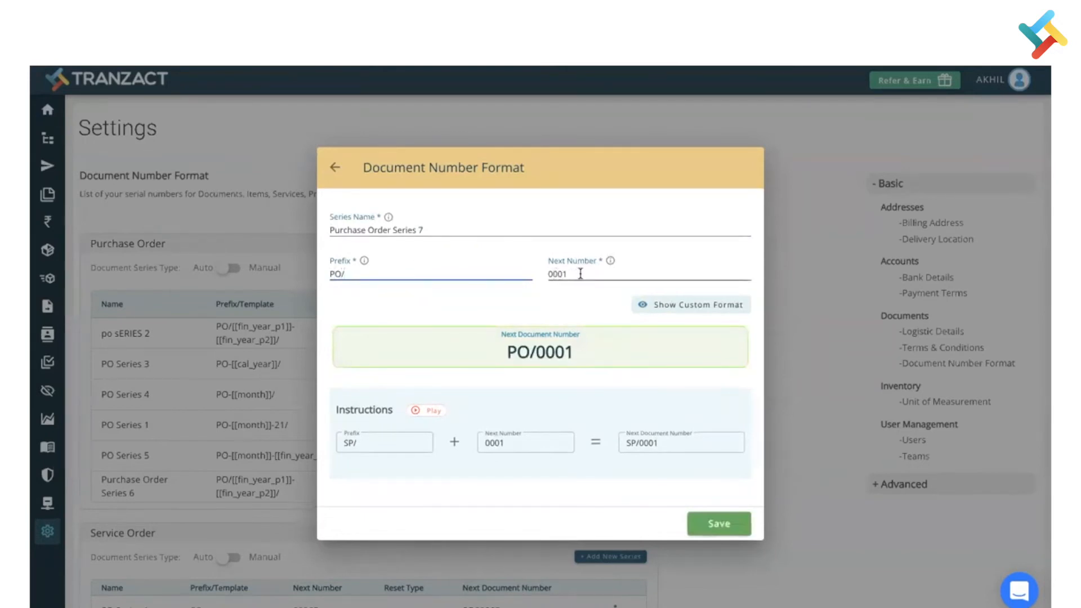
key(Backspace)
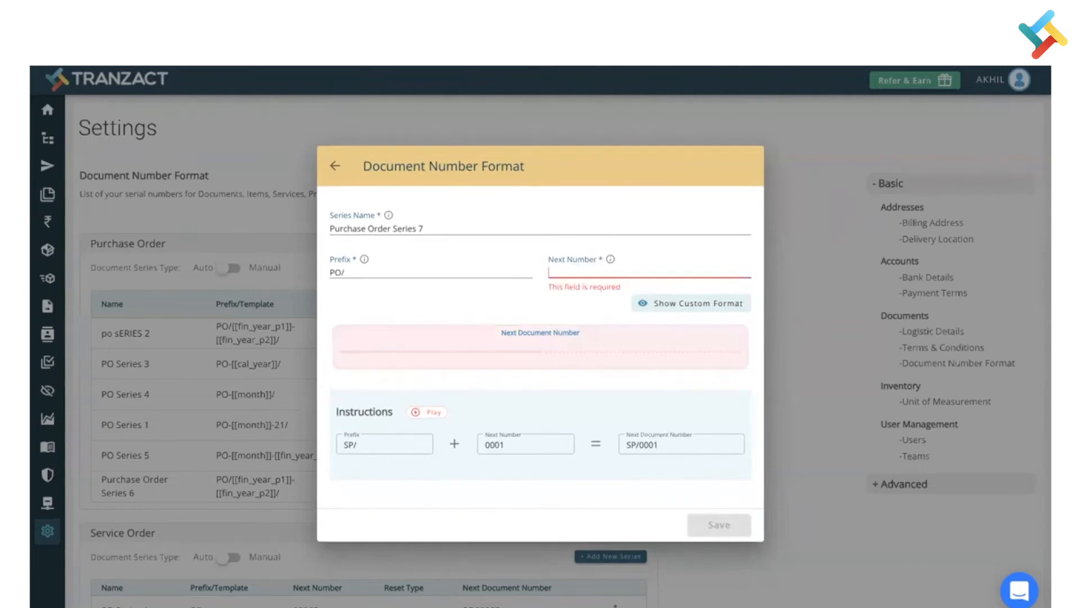
Set the next number to 786, previewing PO/786, and save the series
text(786)
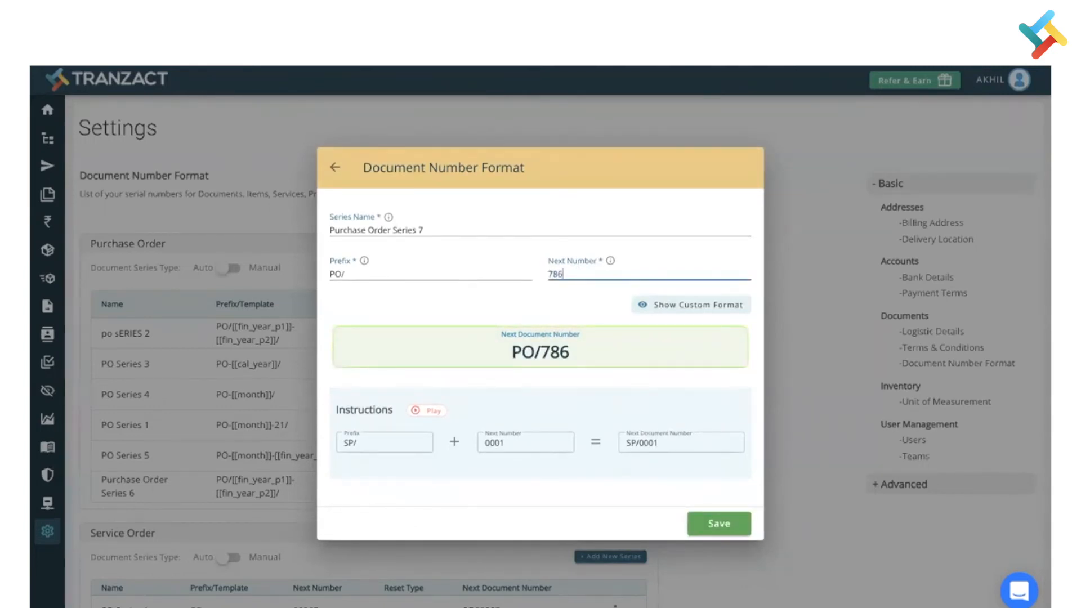
mouse_move(523, 371)
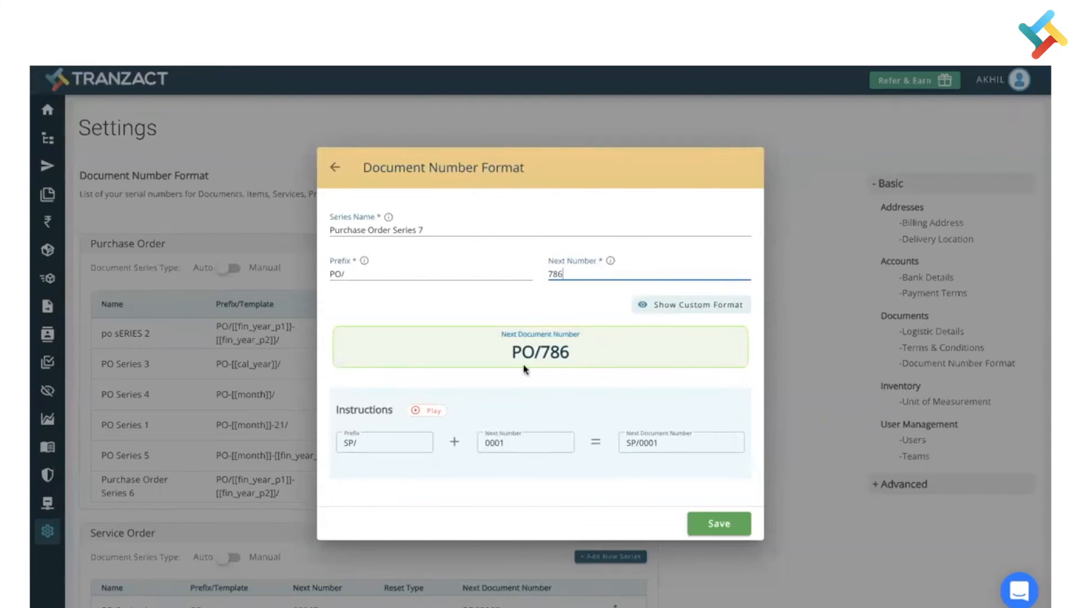
mouse_move(435, 428)
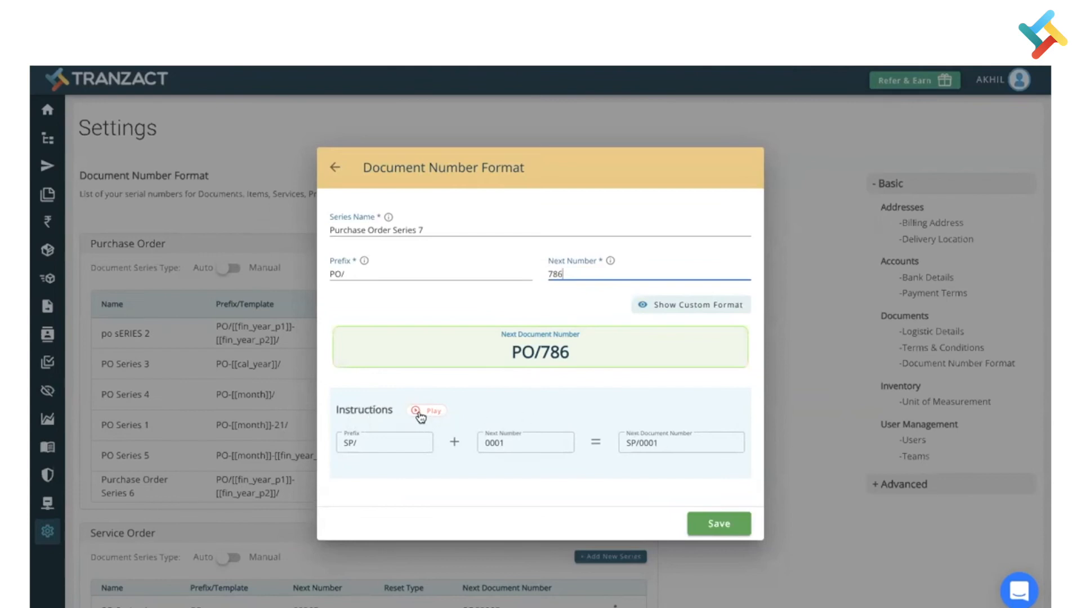
mouse_move(706, 512)
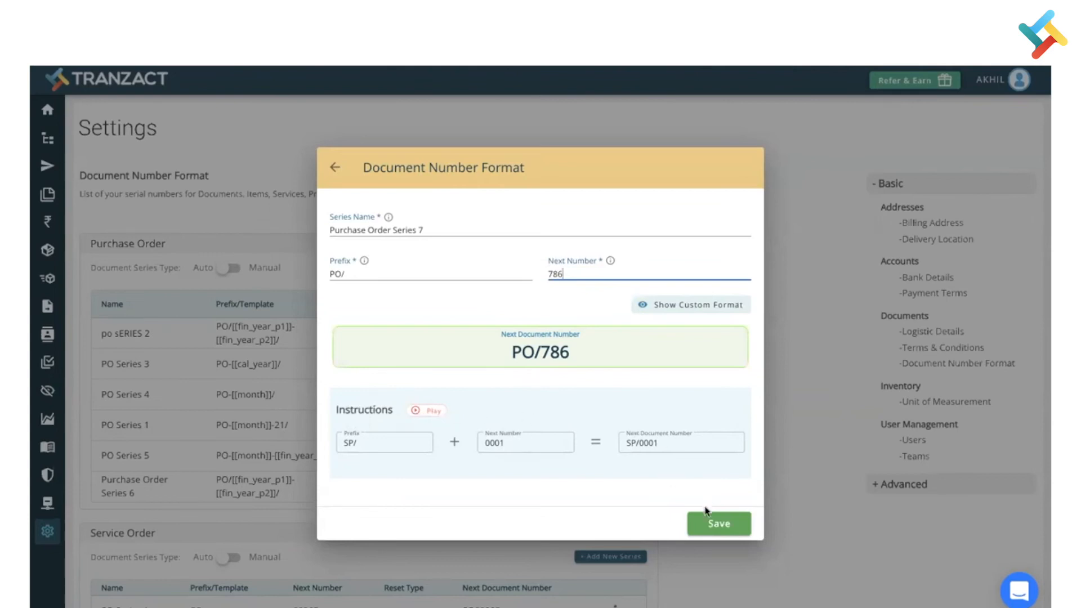
click(717, 524)
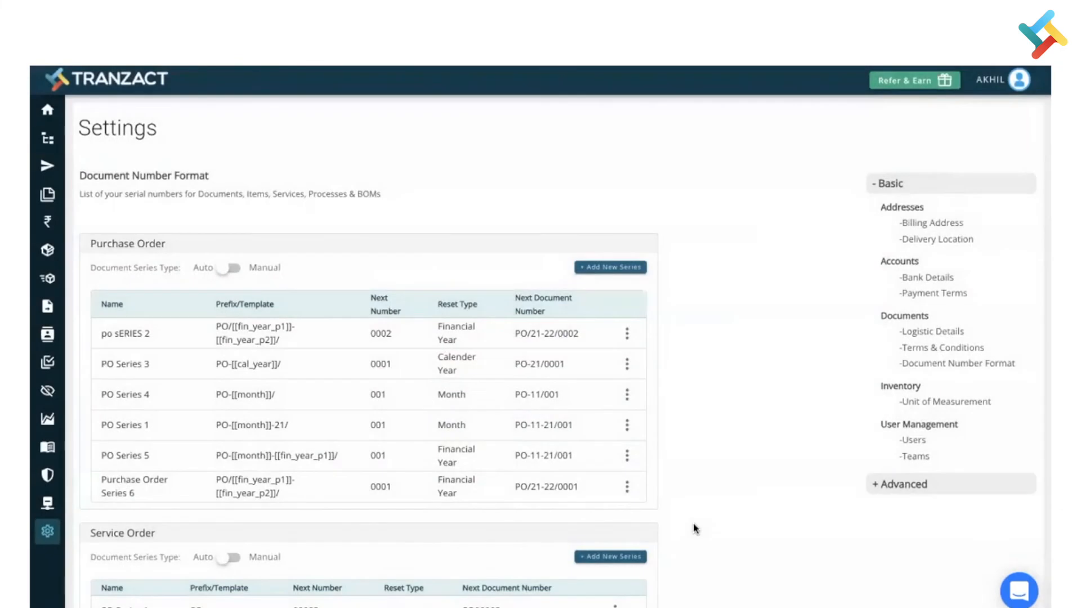